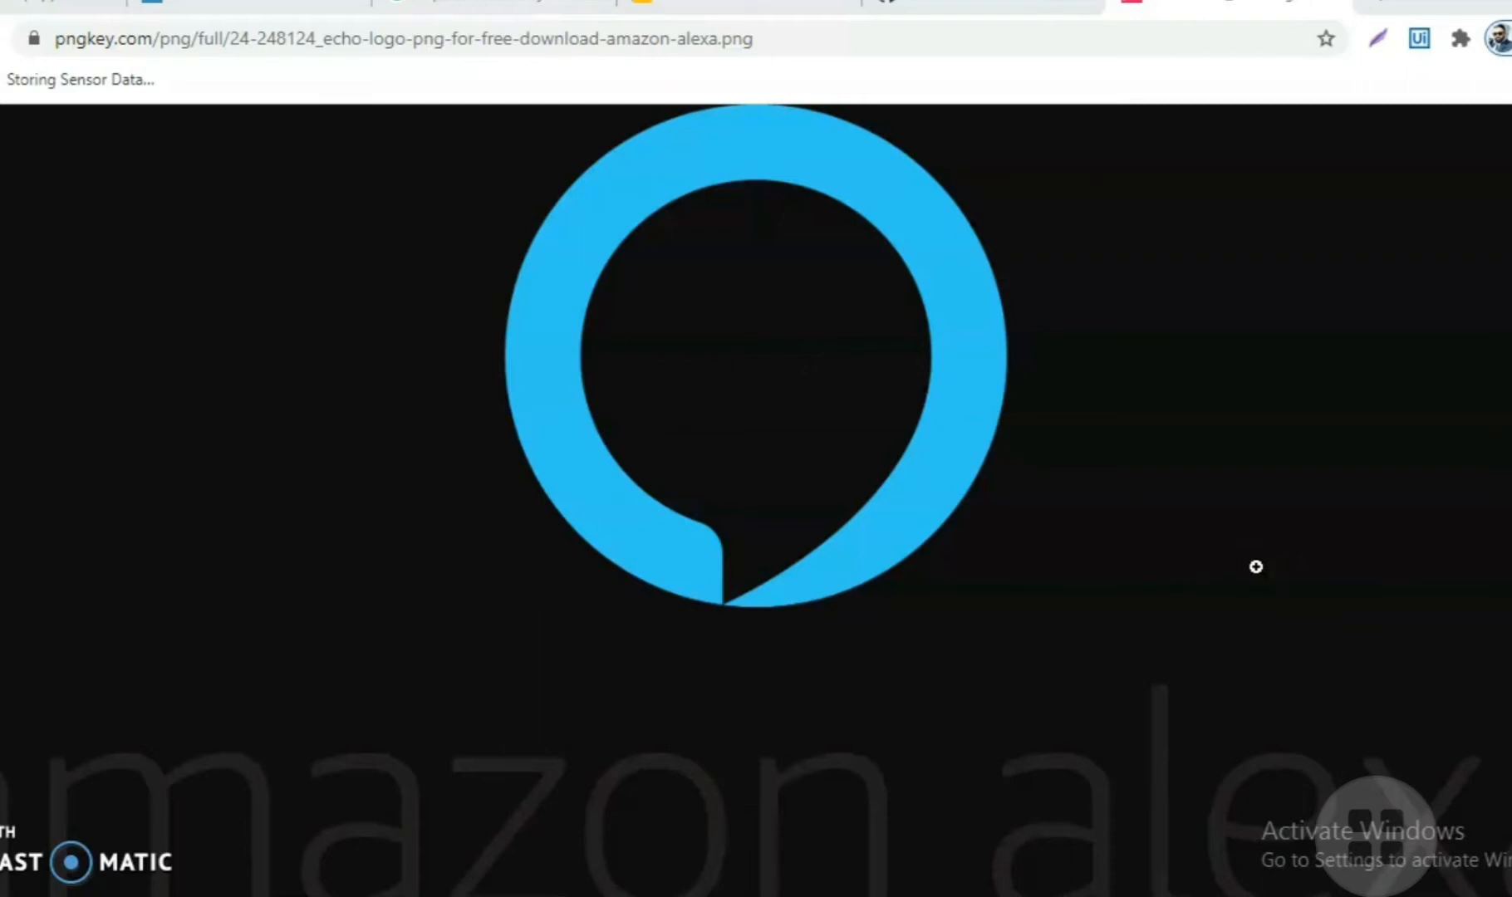
Switch to the Instructables 'Alexa-NodeMCU-WeMo-Emulation-Made-Simple' tutorial tab.
{"action": "left_click", "coordinate": [1256, 538]}
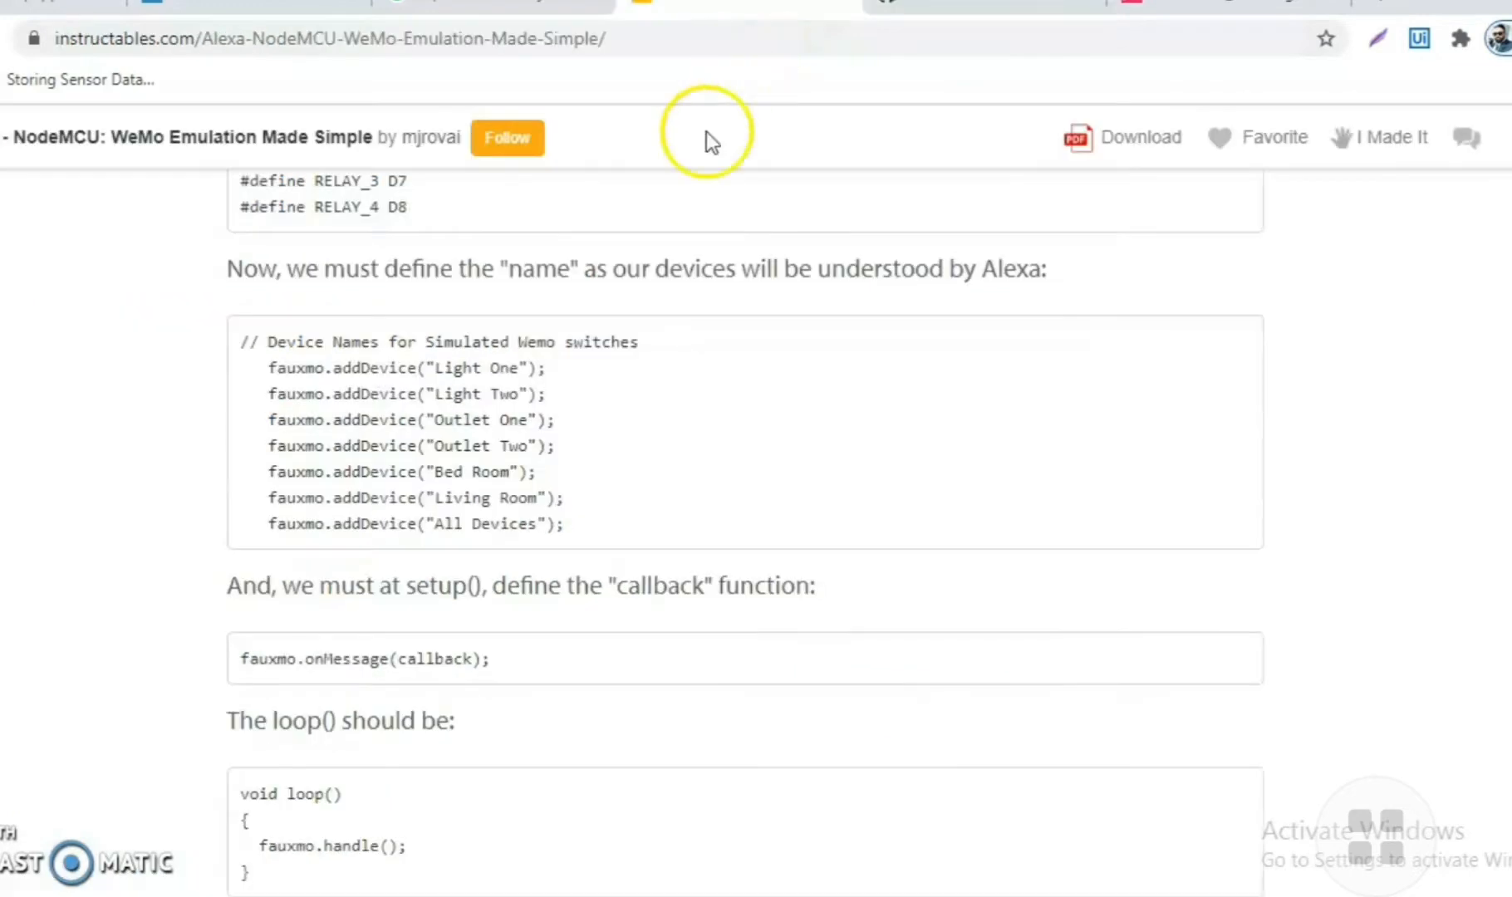
{"action": "mouse_move", "coordinate": [340, 374]}
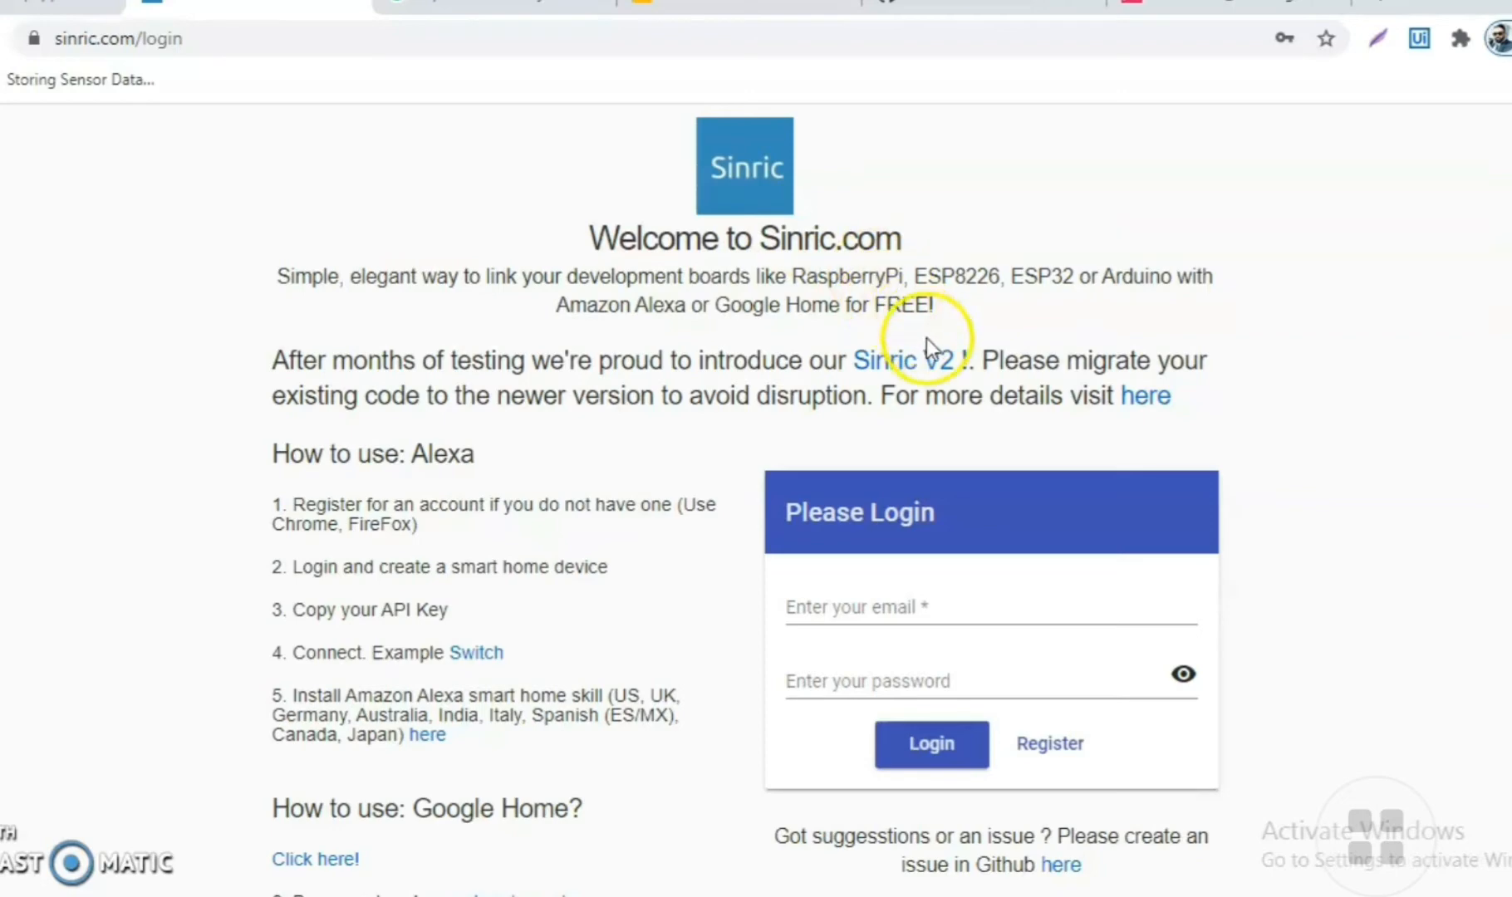
{"action": "mouse_move", "coordinate": [1357, 543]}
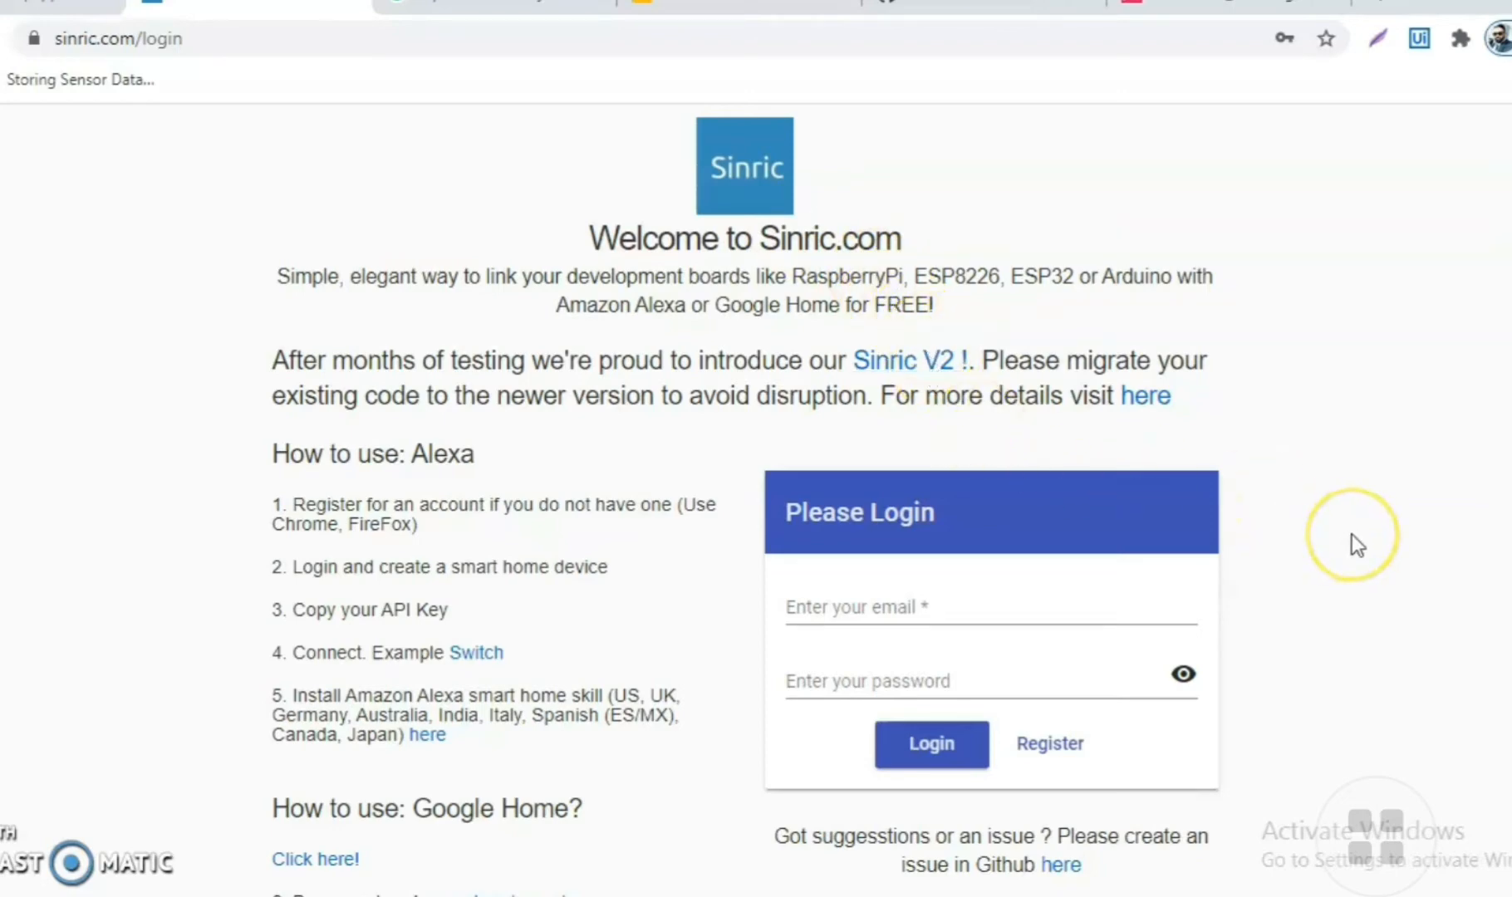
{"action": "mouse_move", "coordinate": [906, 395]}
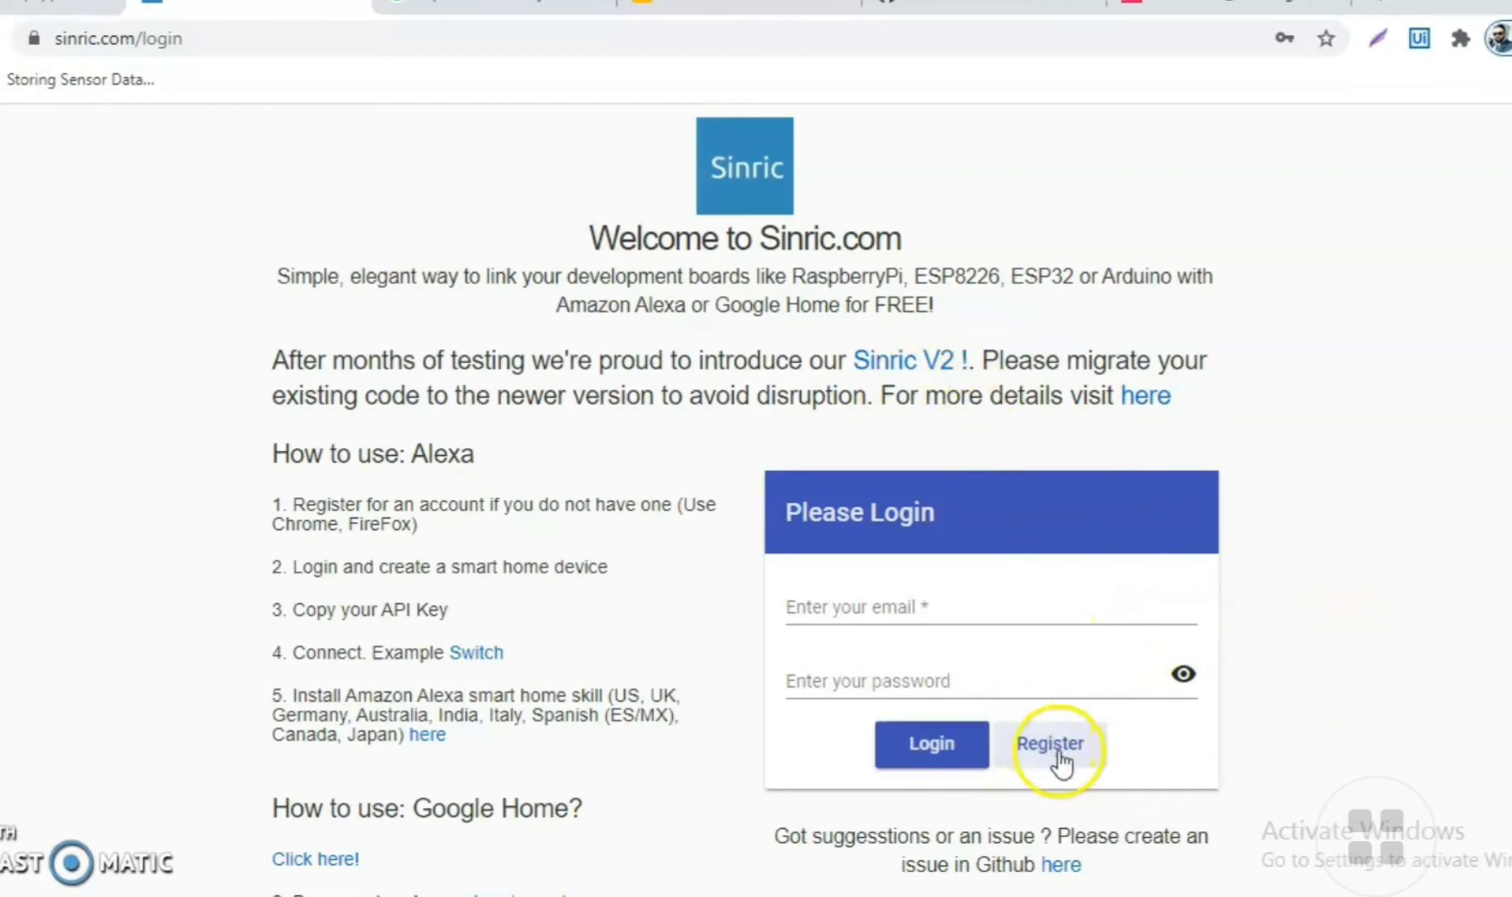
{"action": "left_click", "coordinate": [1050, 744]}
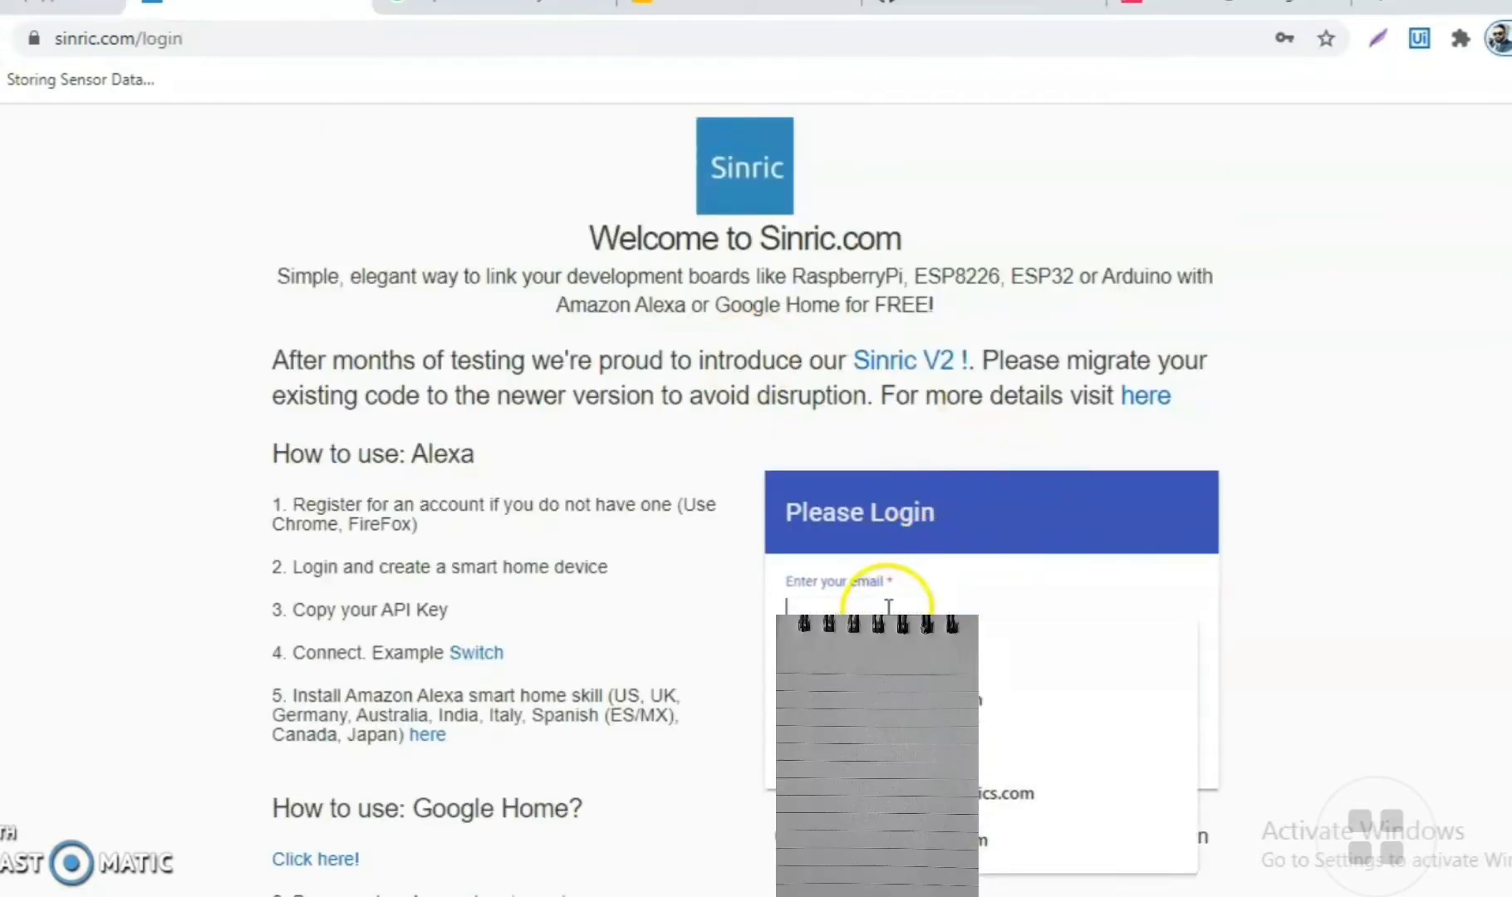
{"action": "type", "text": "li"}
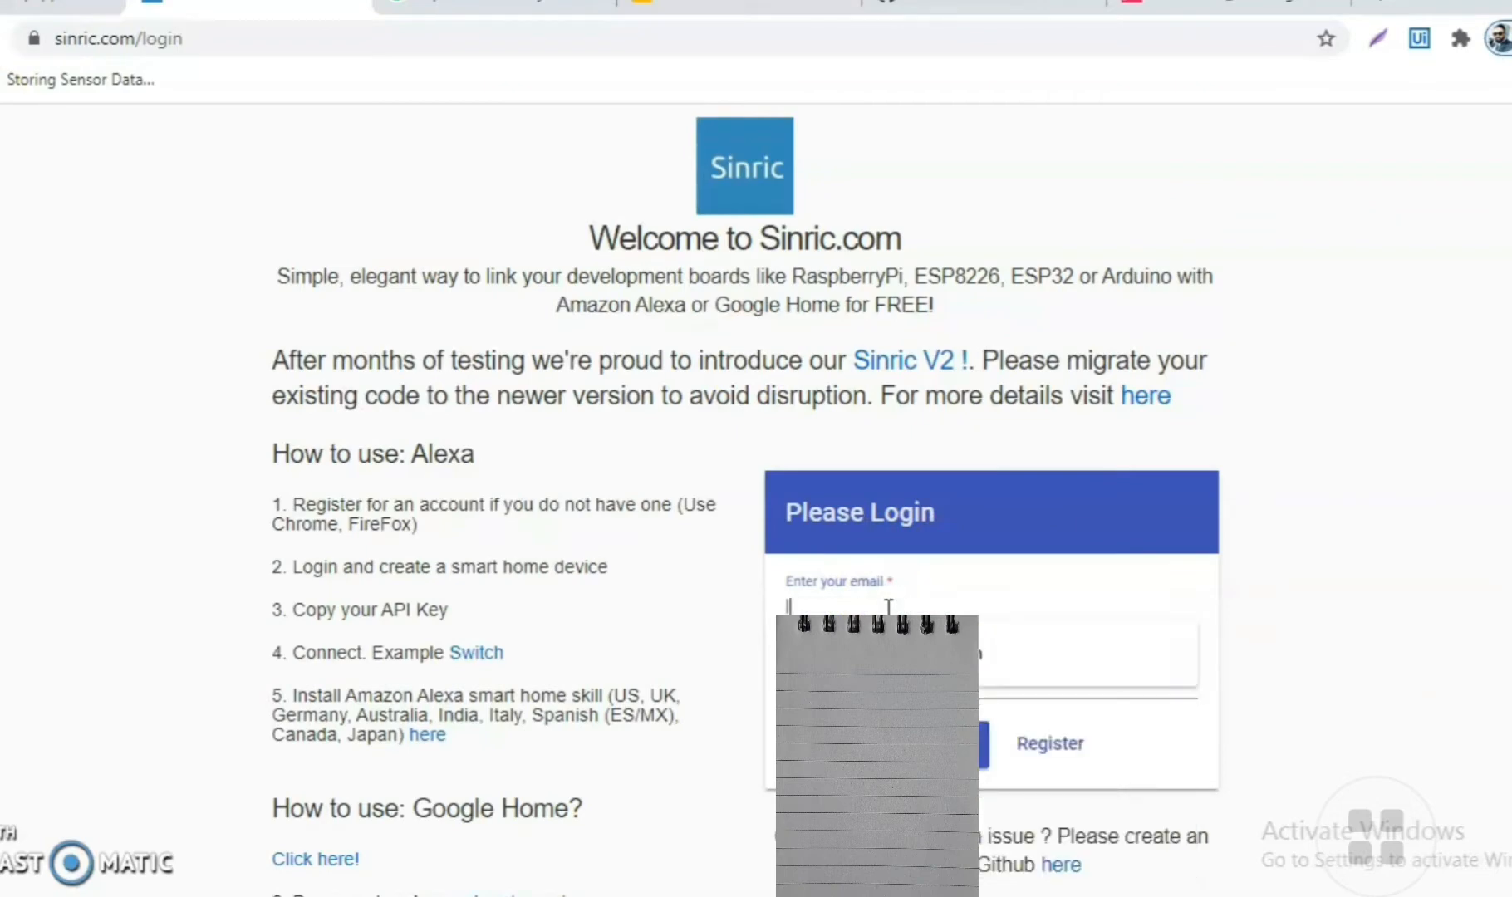
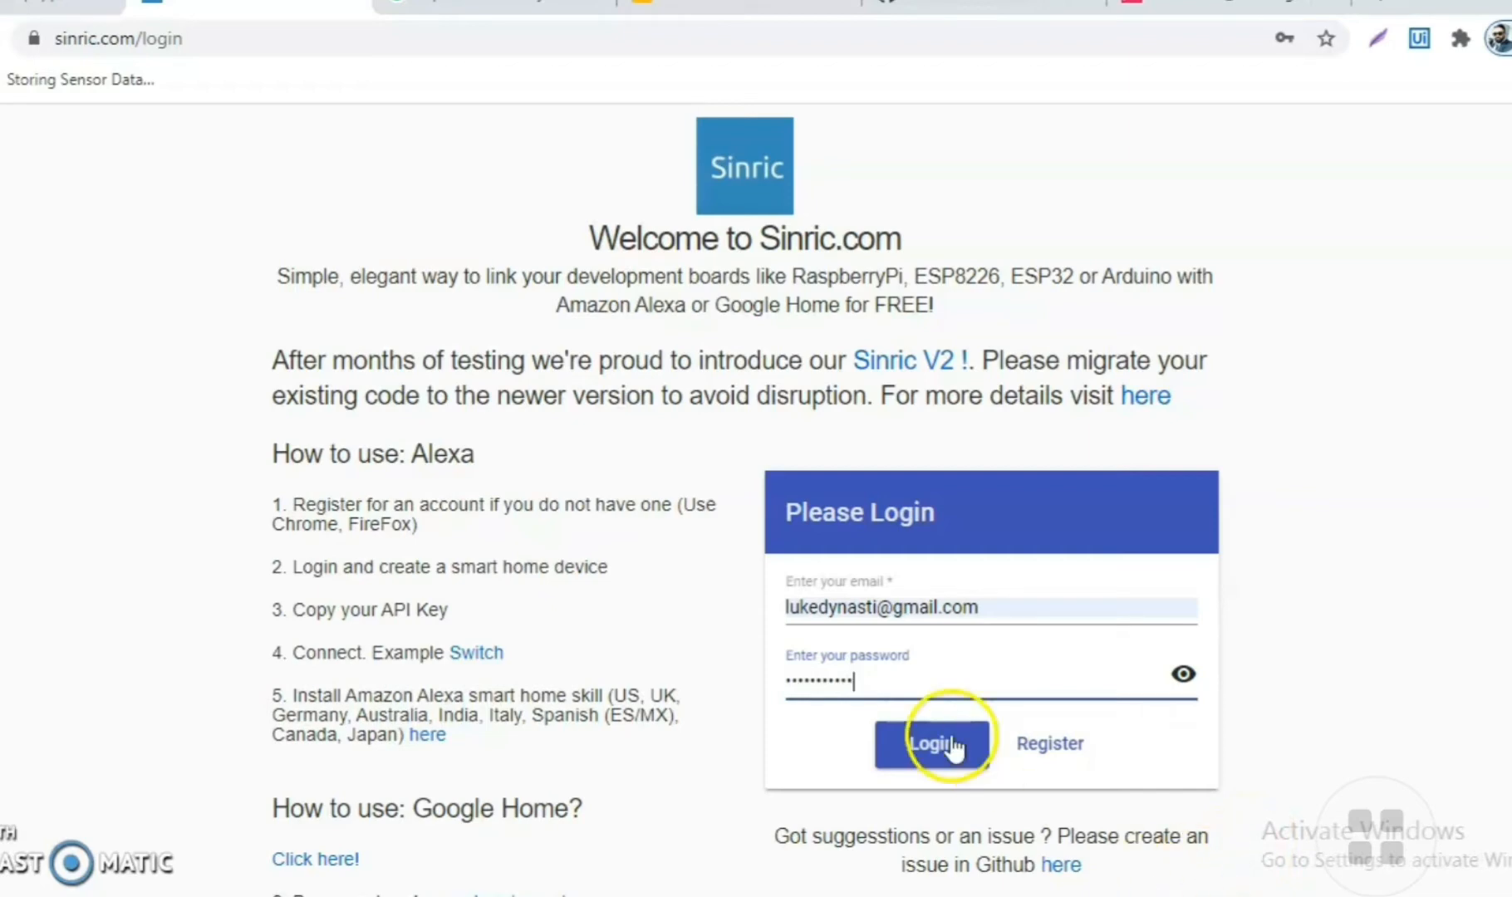
{"action": "left_click", "coordinate": [932, 743]}
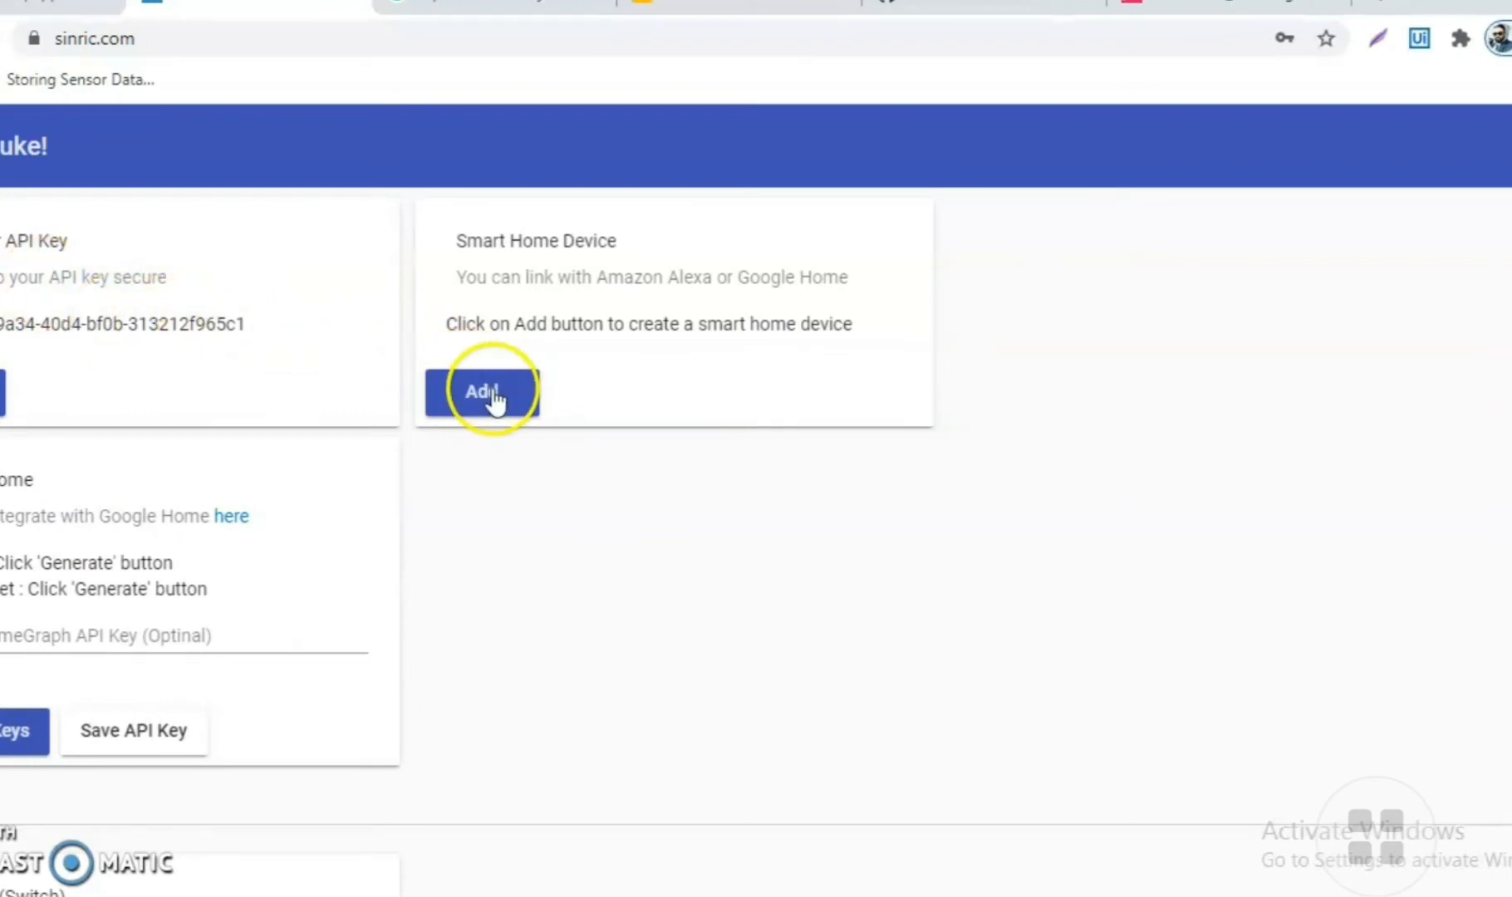
Create a Switch-type smart home device named 'Light' described as 'Smart Light'.
{"action": "left_click", "coordinate": [481, 391]}
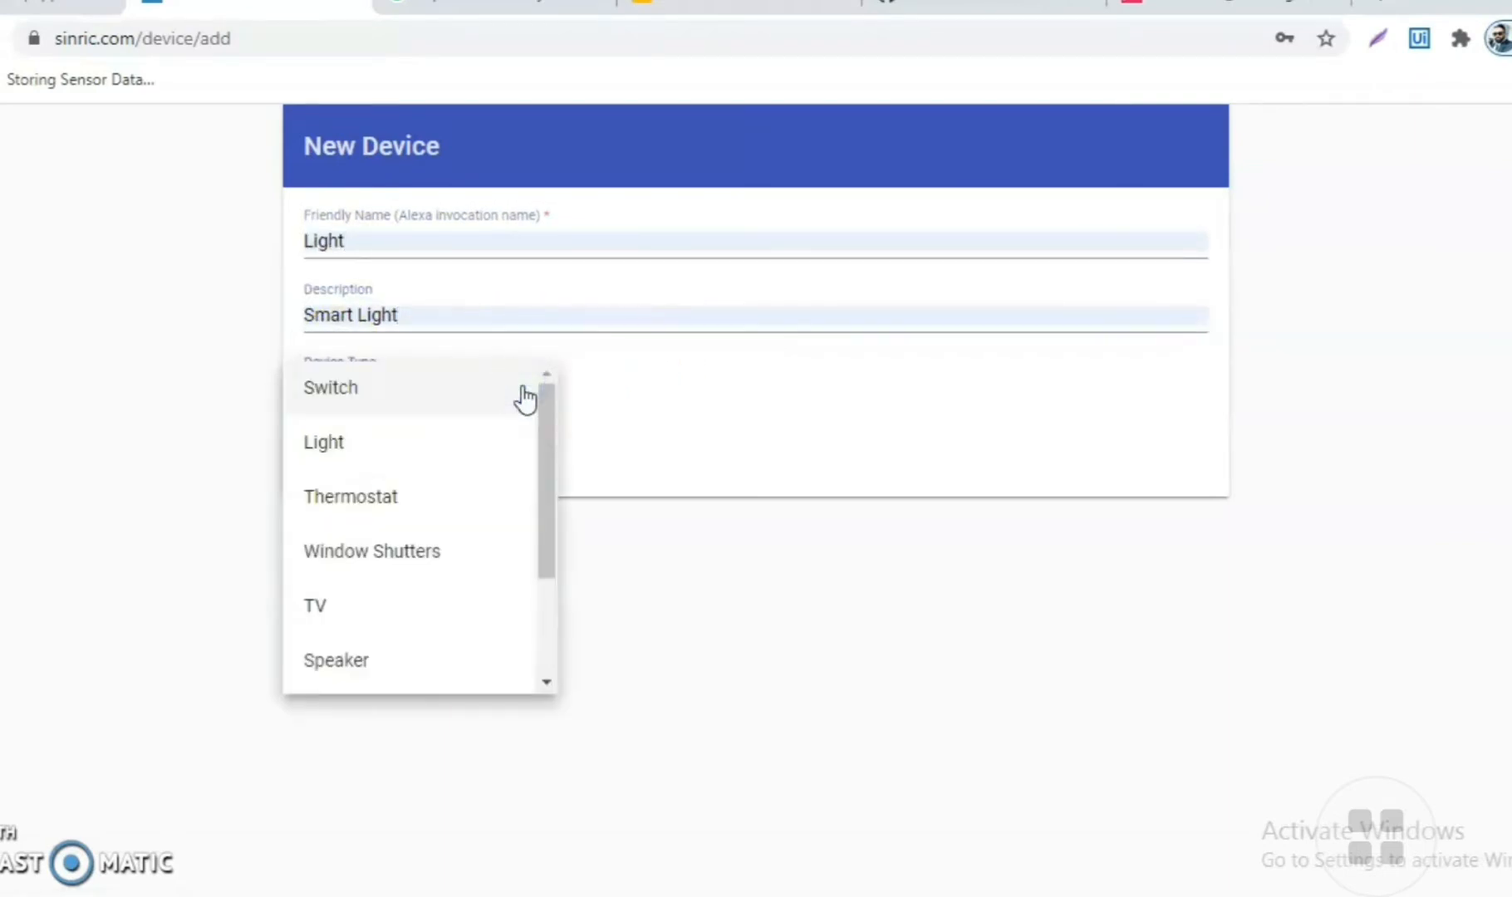
{"action": "left_click", "coordinate": [330, 387]}
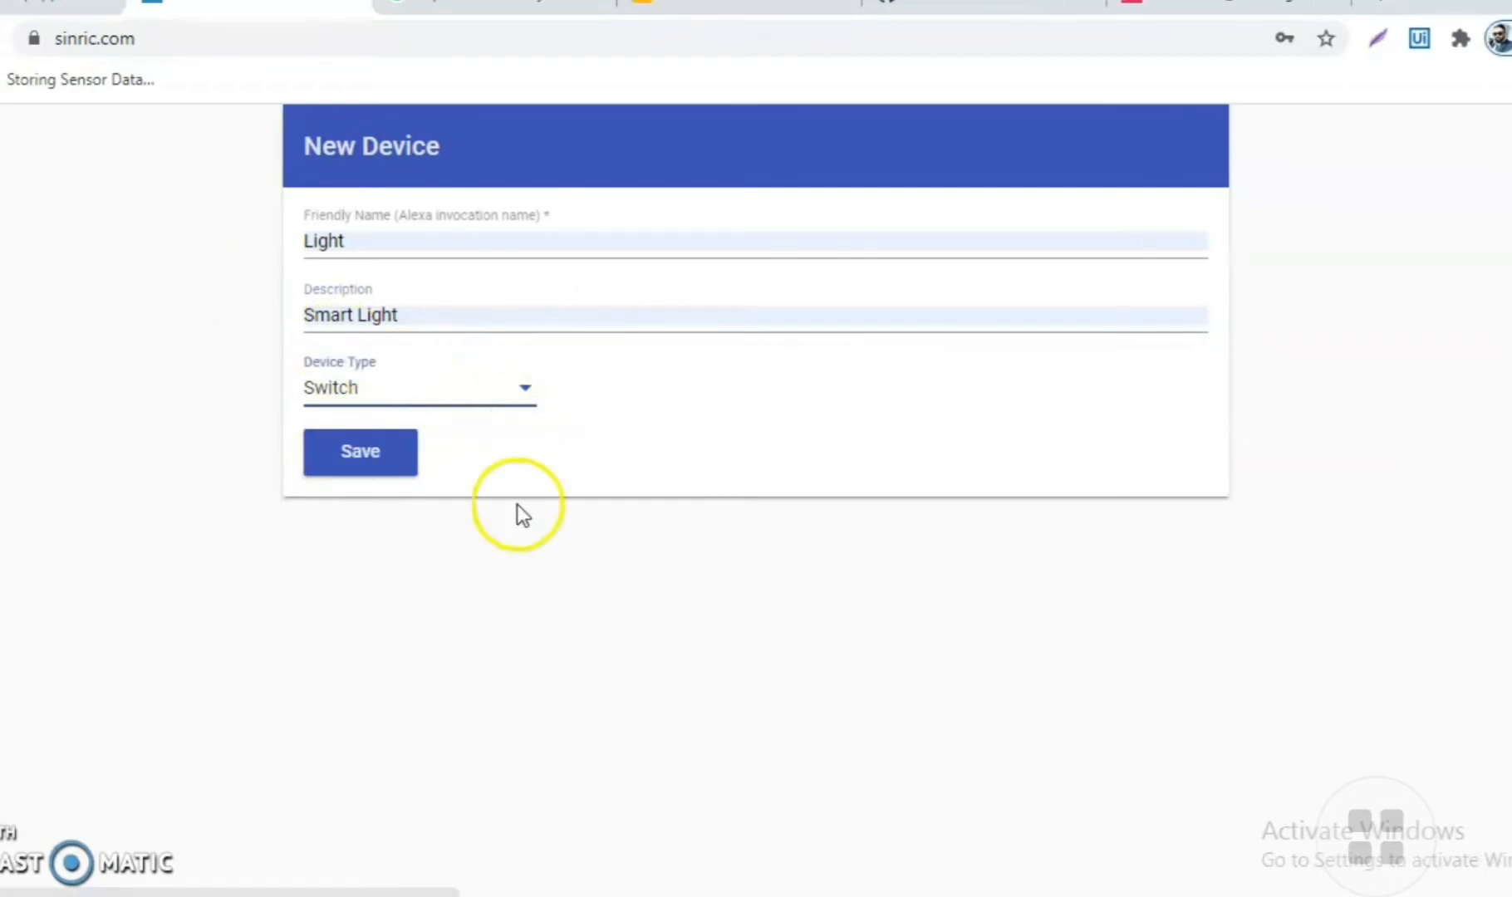
{"action": "left_click", "coordinate": [359, 451]}
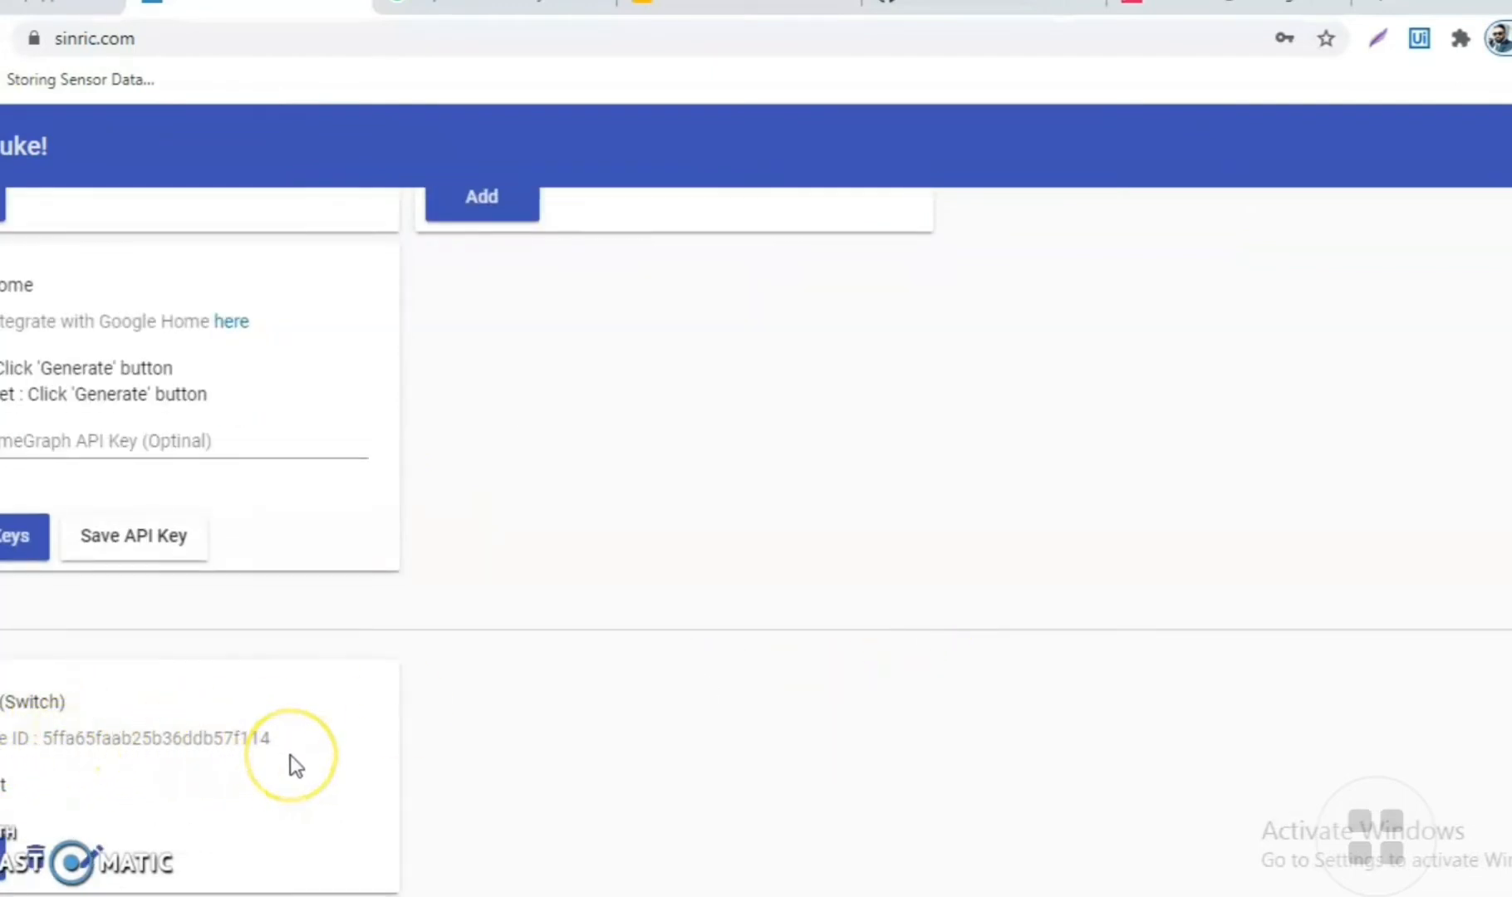
{"action": "mouse_move", "coordinate": [840, 777]}
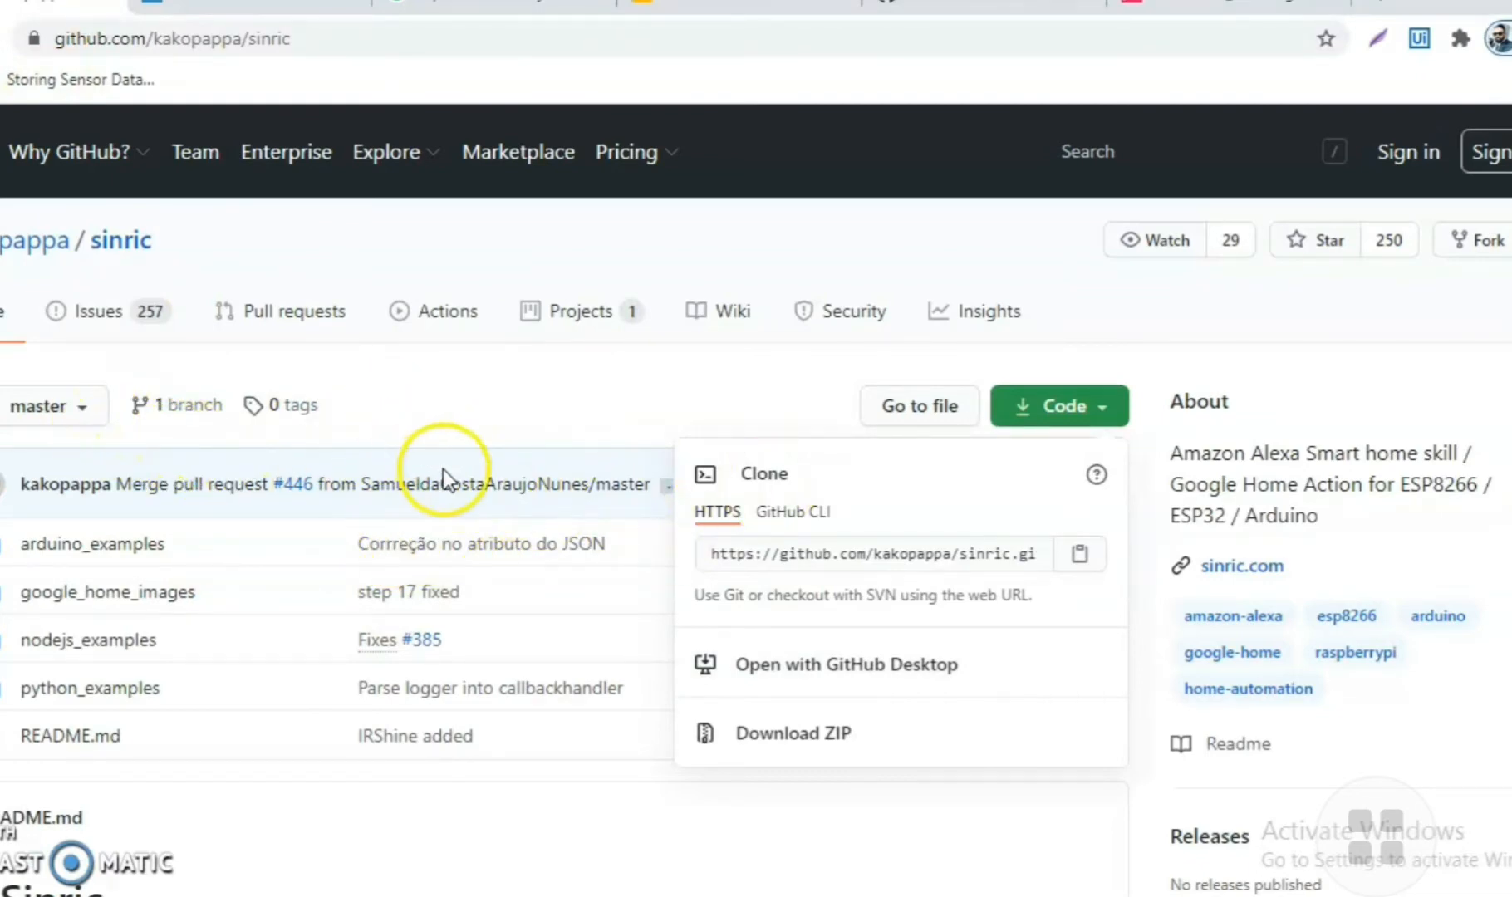
{"action": "mouse_move", "coordinate": [502, 565]}
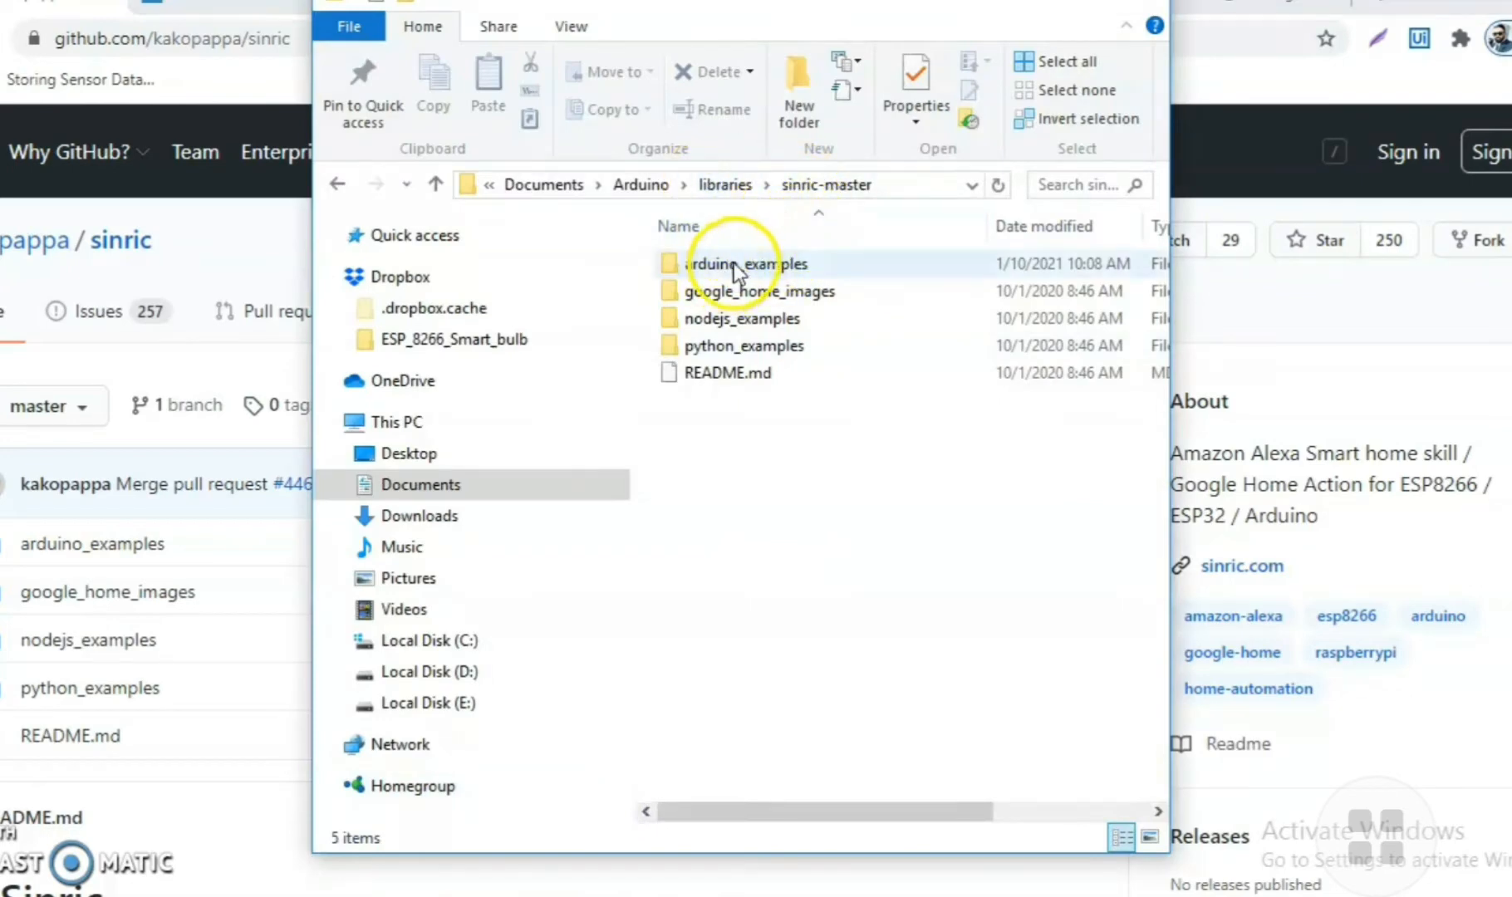
Open the arduino_examples folder in Documents > Arduino > libraries > sinric-master.
{"action": "double_click", "coordinate": [749, 263]}
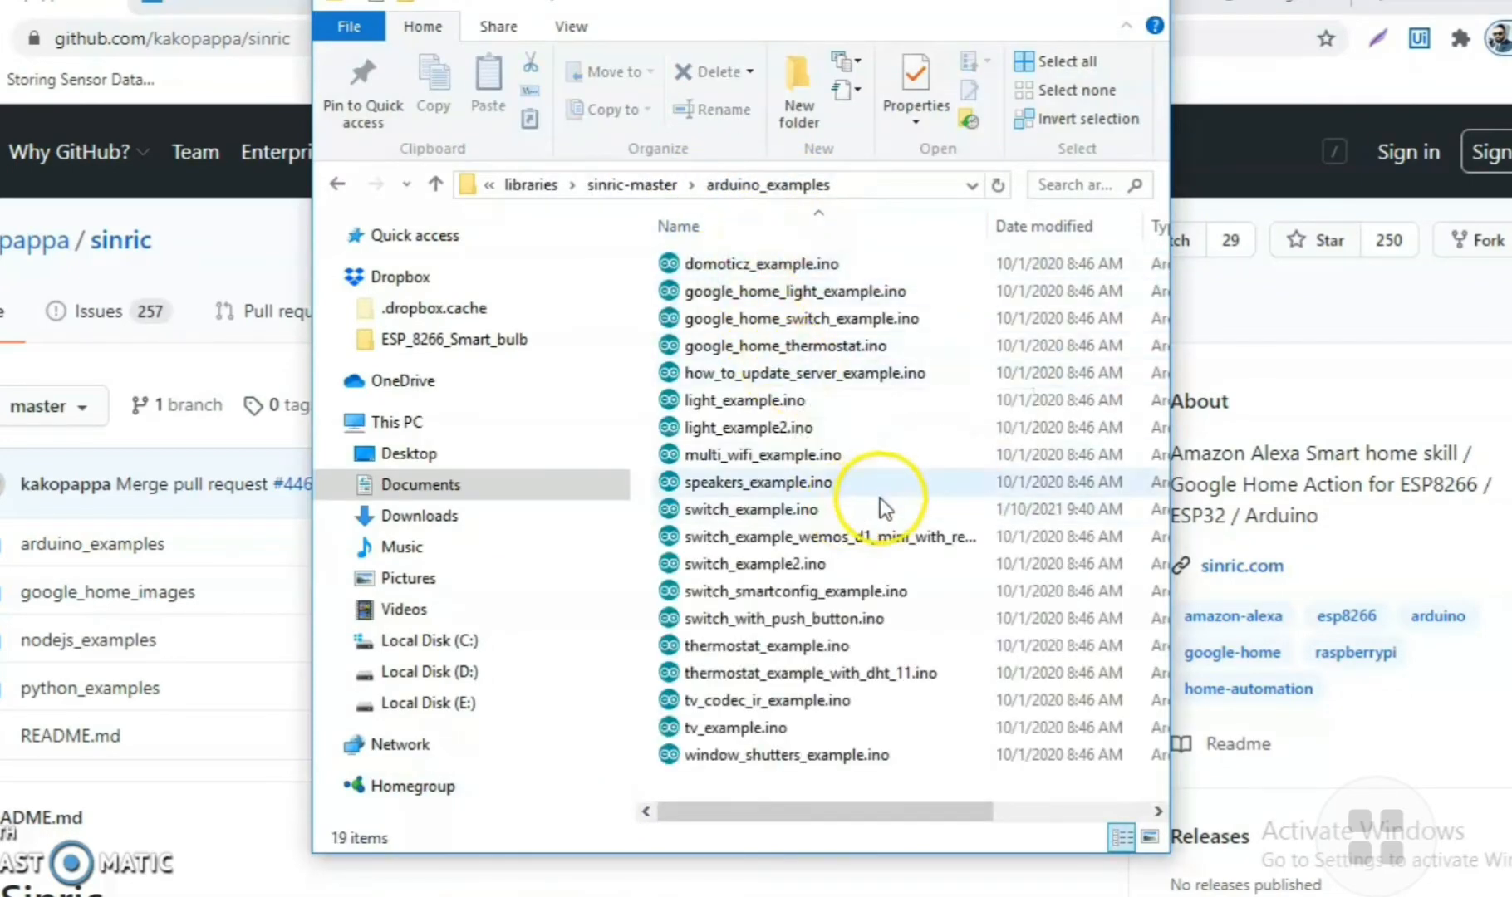
{"action": "mouse_move", "coordinate": [781, 510]}
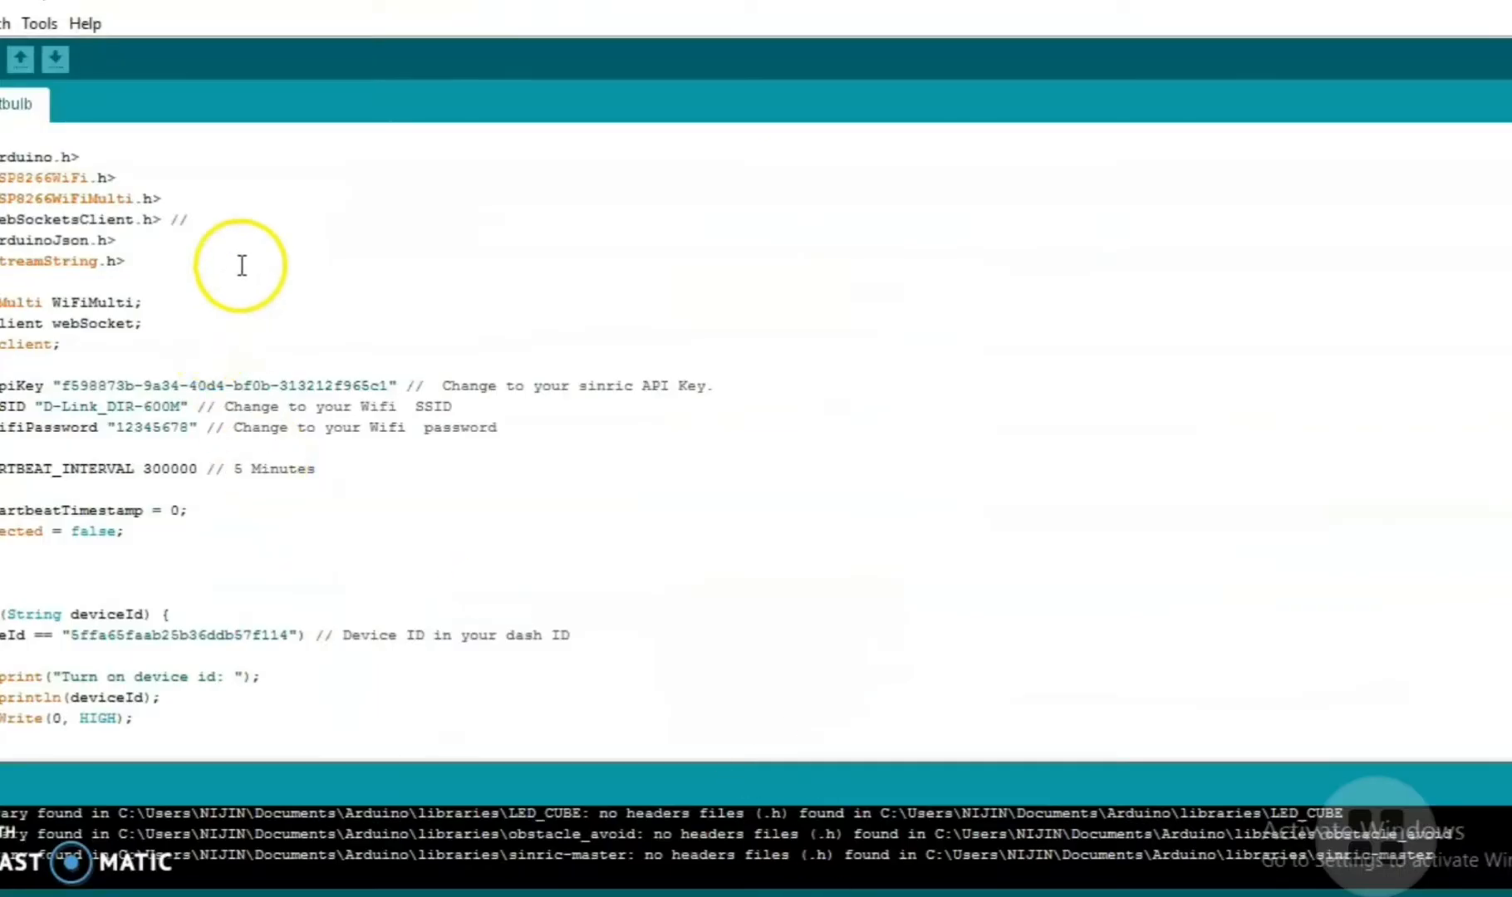
Replace the sketch's apiKey and deviceId strings with the Sinric dashboard values.
{"action": "scroll", "scroll_direction": "down", "scroll_amount": 3}
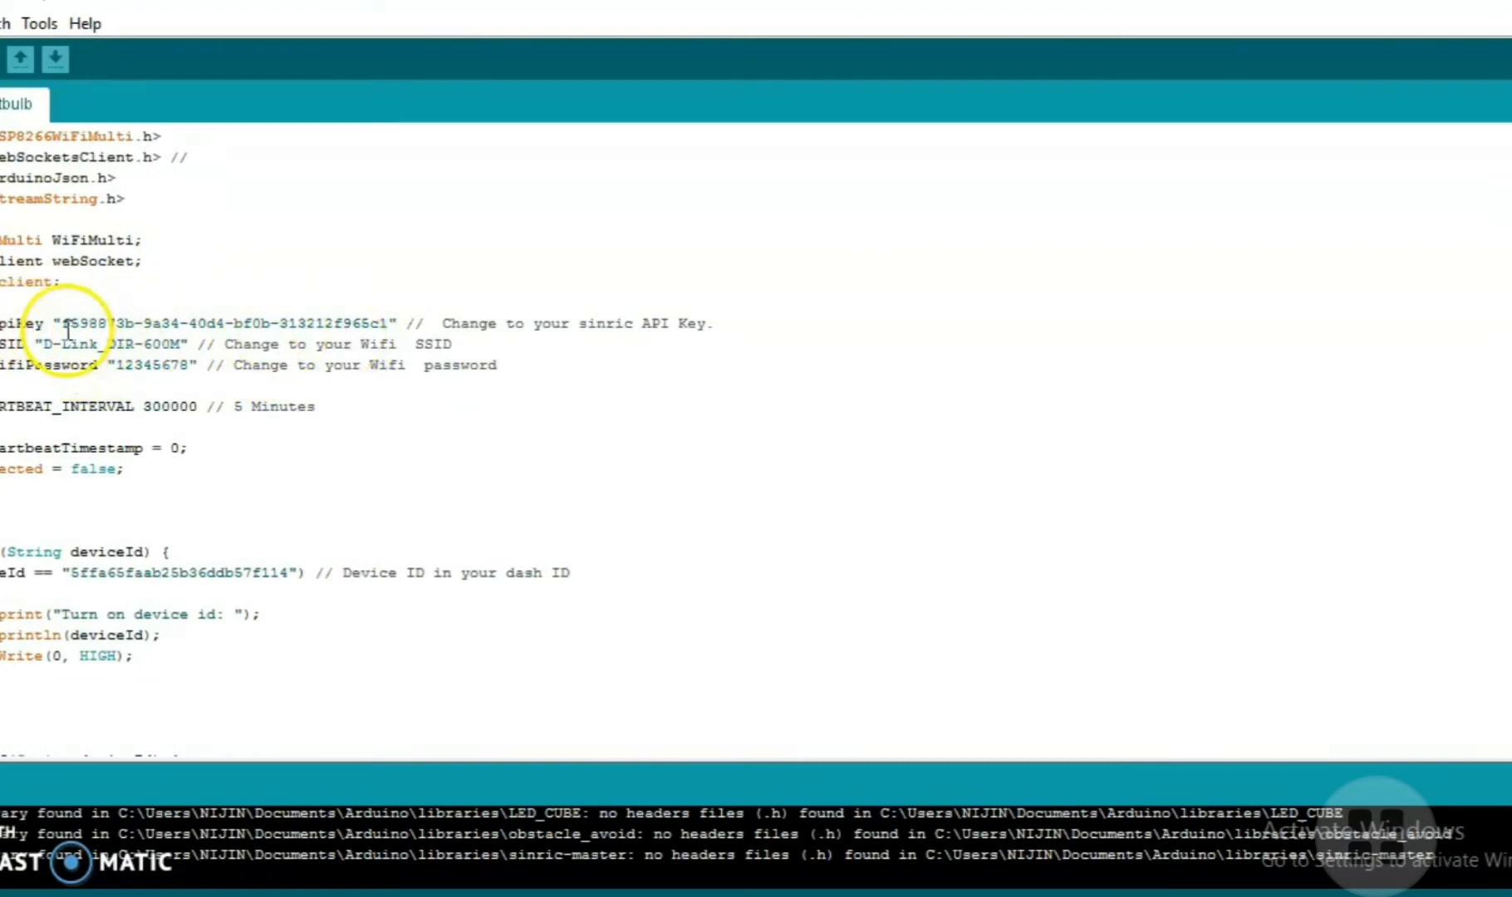
{"action": "left_click_drag", "start_coordinate": [63, 323], "coordinate": [381, 323]}
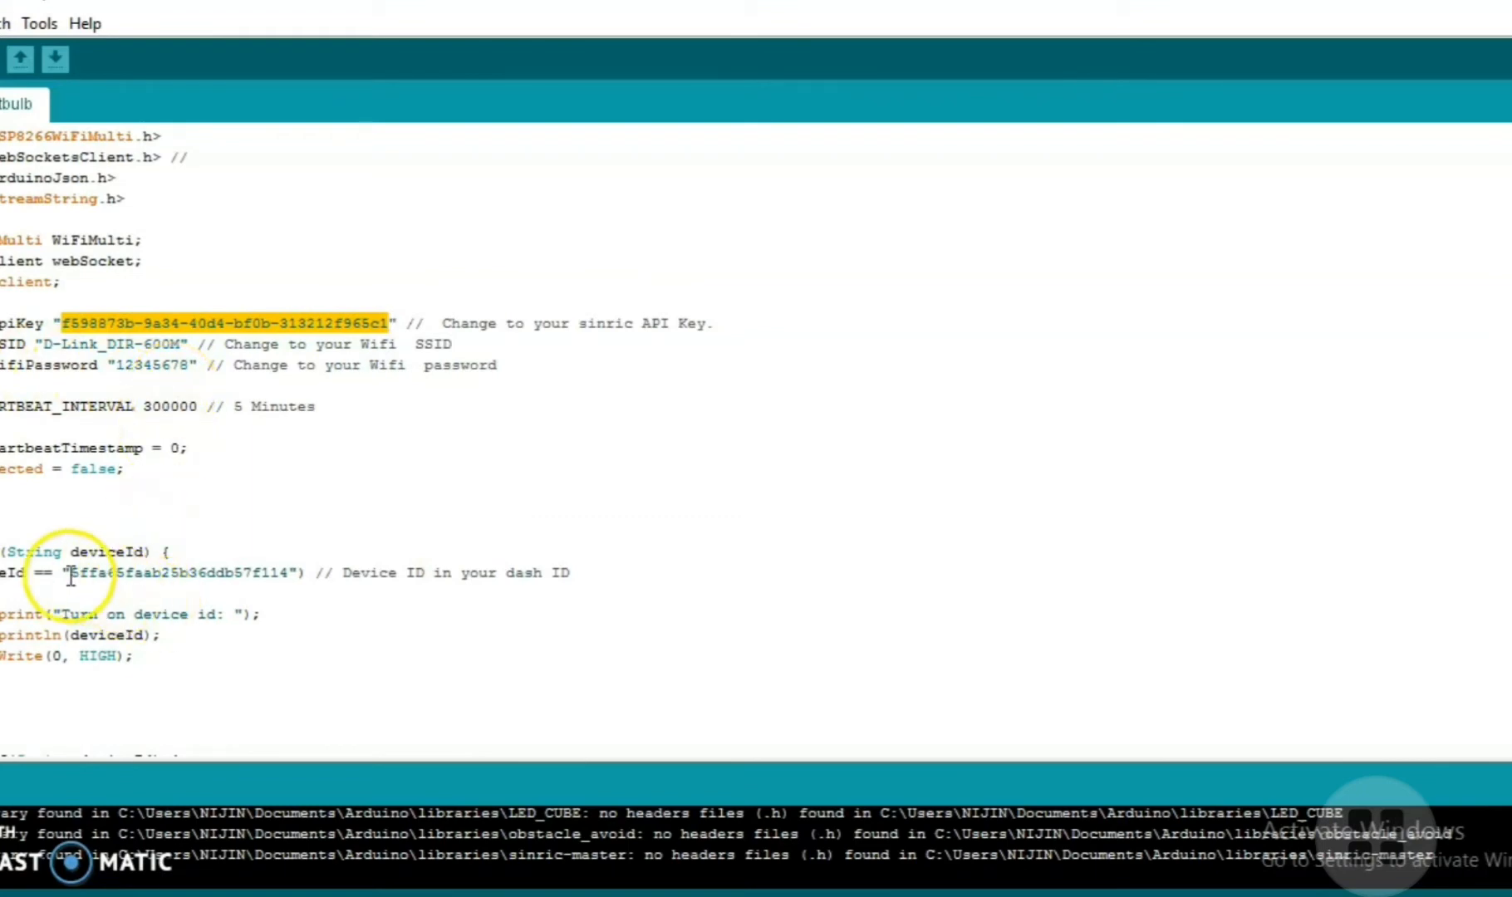
{"action": "scroll", "scroll_direction": "down", "scroll_amount": 3}
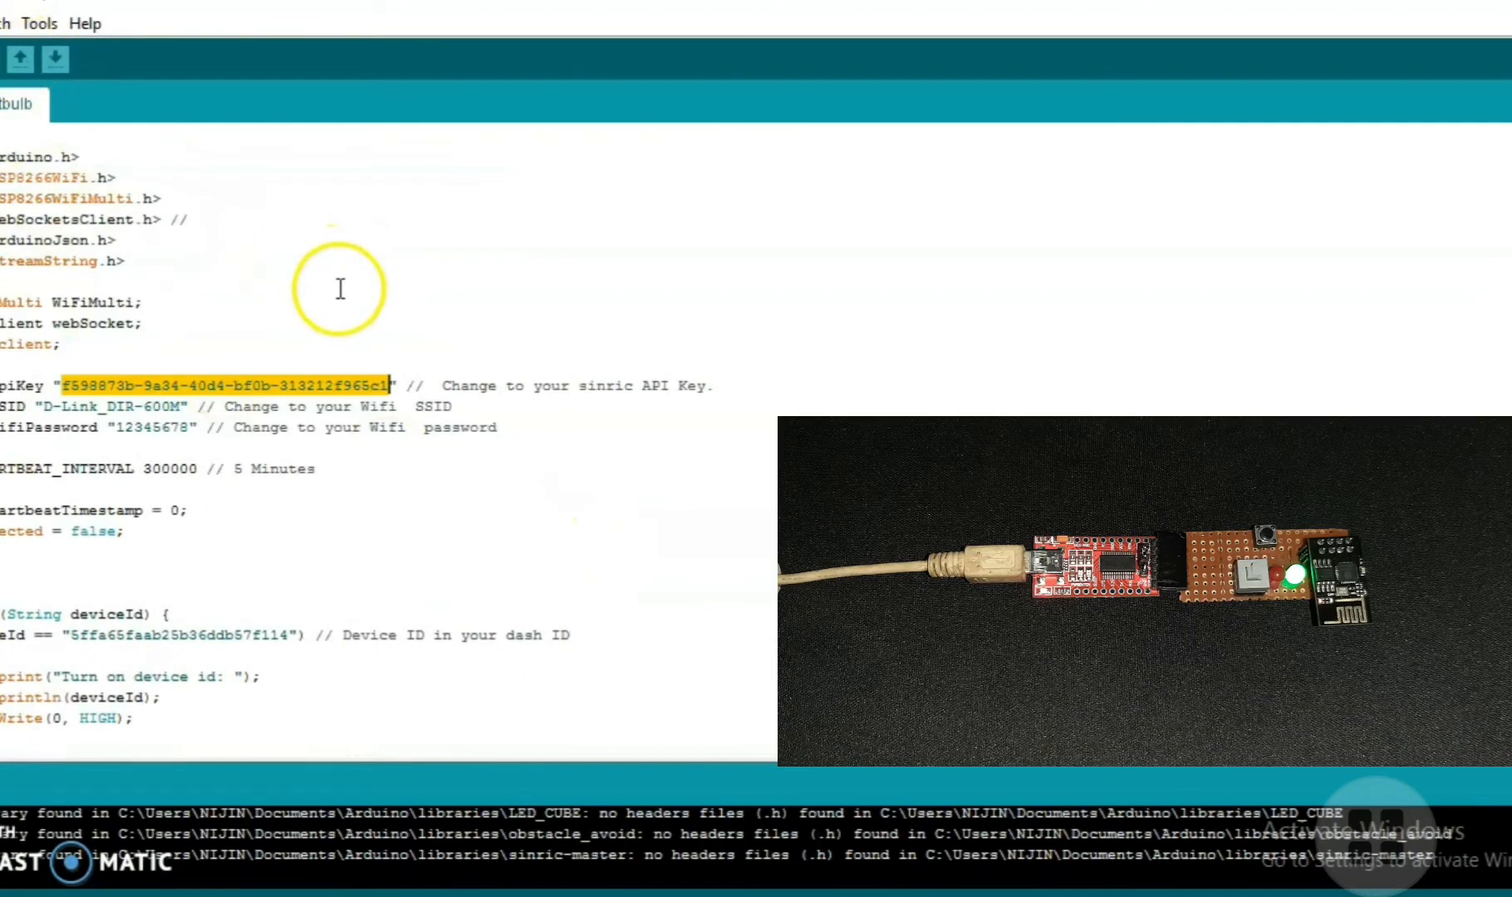
Compile and flash the switch sketch to the ESP8266 board.
{"action": "left_click", "coordinate": [41, 22]}
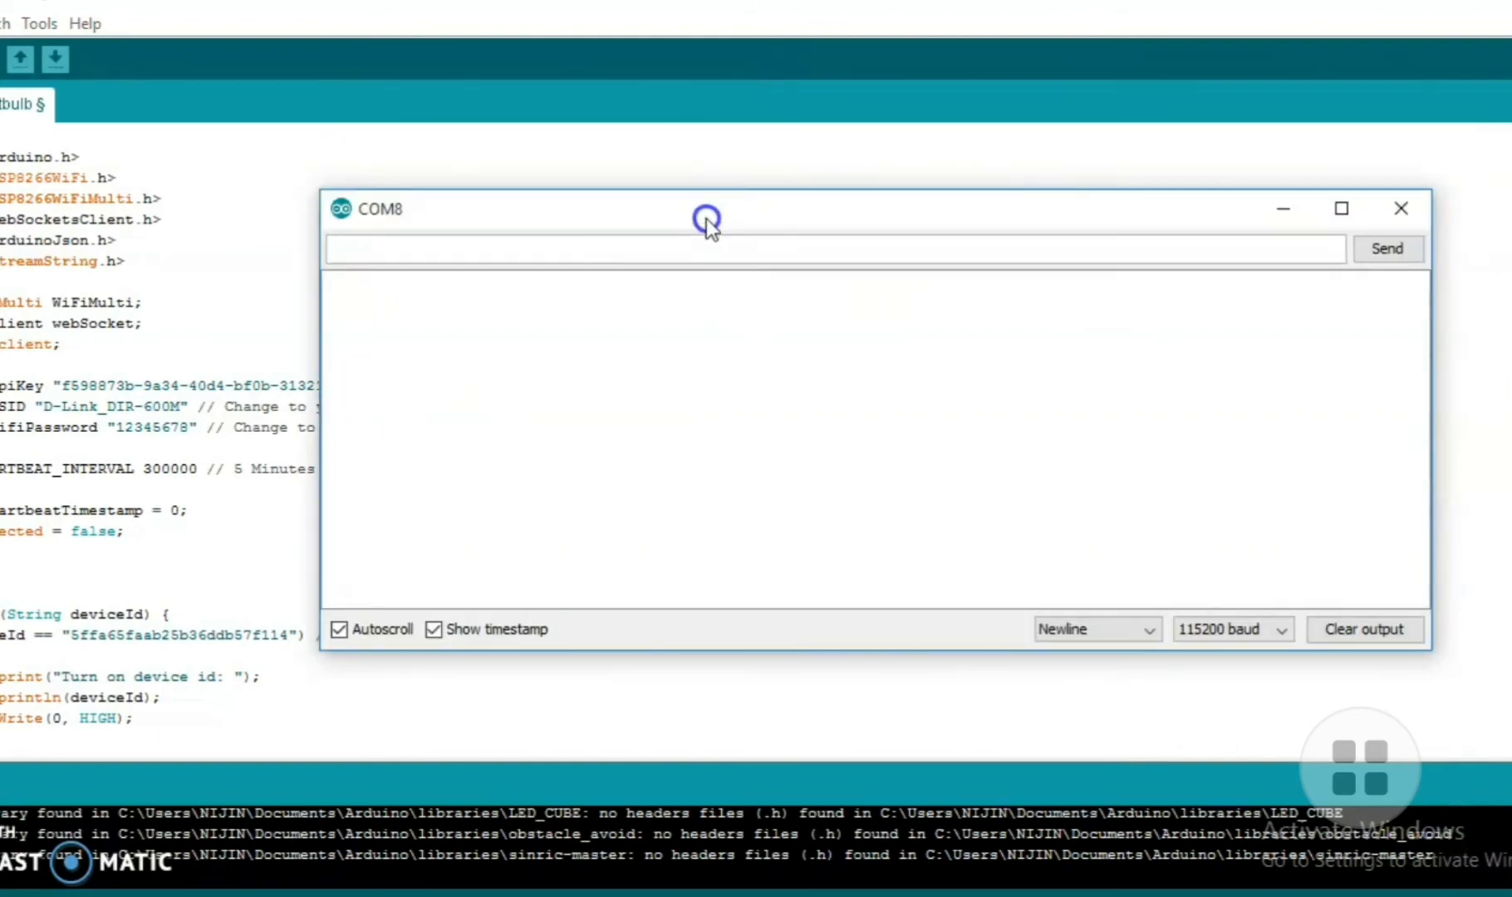
{"action": "mouse_move", "coordinate": [1086, 210]}
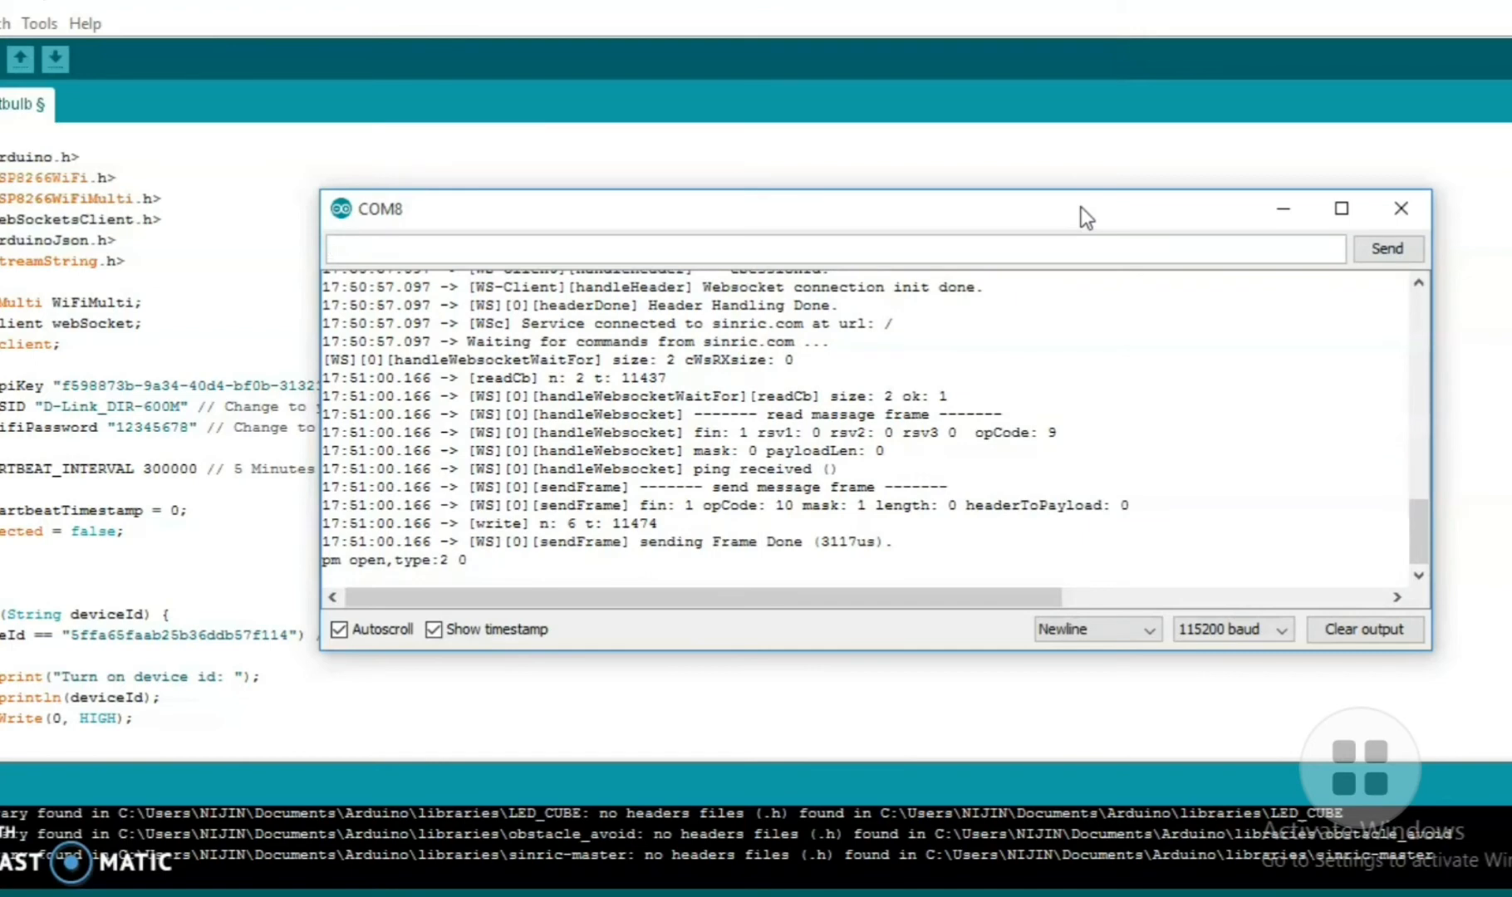
Watch the COM8 serial monitor at 115200 baud for the sinric.com connection message.
{"action": "left_click", "coordinate": [1364, 629]}
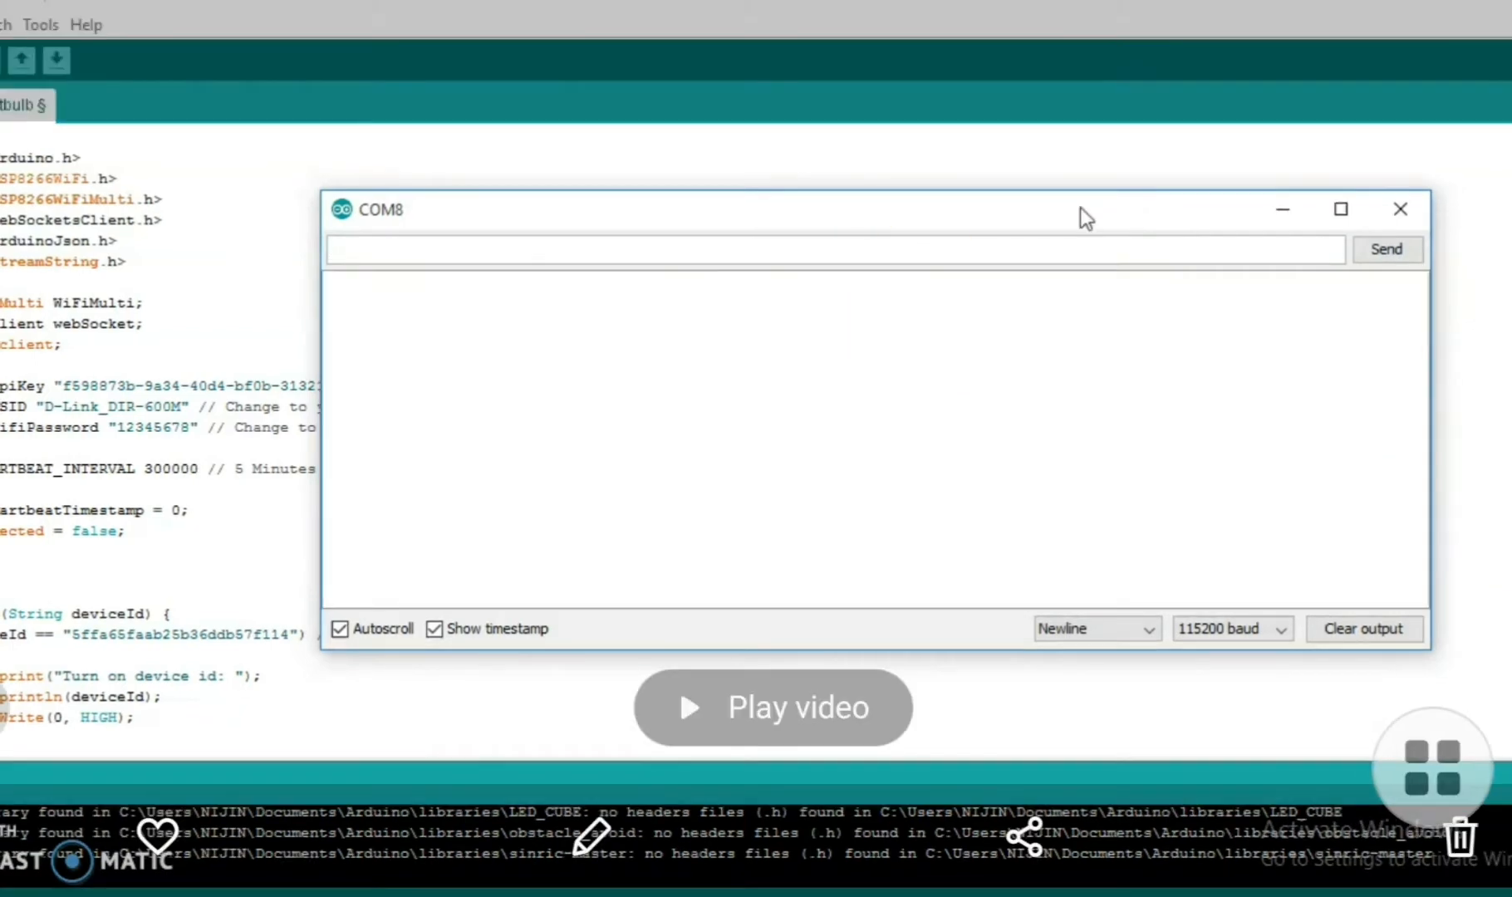